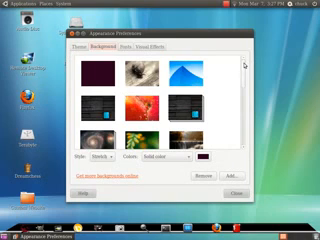
Step: Scroll through the wallpaper list while keeping the Vista wallpaper as the background
{"action": "scroll", "scroll_direction": "down", "scroll_amount": 3}
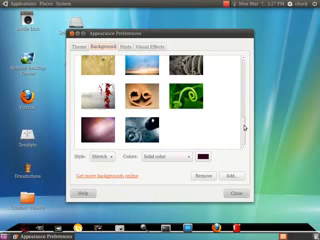
{"action": "scroll", "scroll_direction": "down", "scroll_amount": 3}
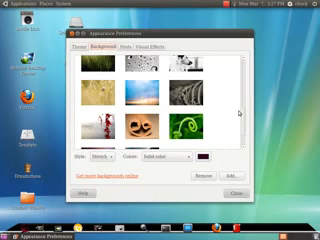
{"action": "scroll", "scroll_direction": "down", "scroll_amount": 3}
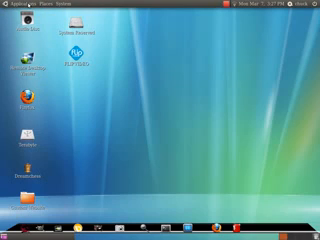
{"action": "left_click", "coordinate": [22, 6]}
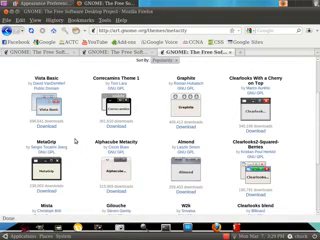
Step: Scroll the GNOME Art window borders gallery to reach the Vista Basic theme
{"action": "scroll", "scroll_direction": "down", "scroll_amount": 3}
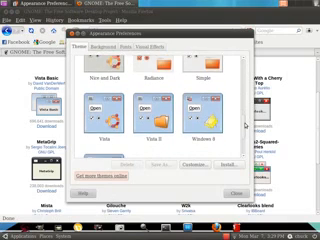
Step: Scroll the theme list to locate the newly installed Vista Basic theme
{"action": "scroll", "scroll_direction": "down", "scroll_amount": 3}
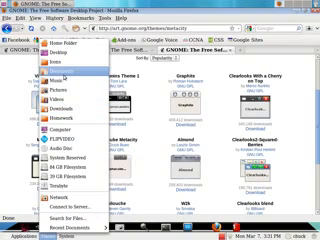
{"action": "left_click", "coordinate": [160, 120]}
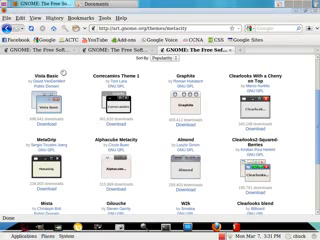